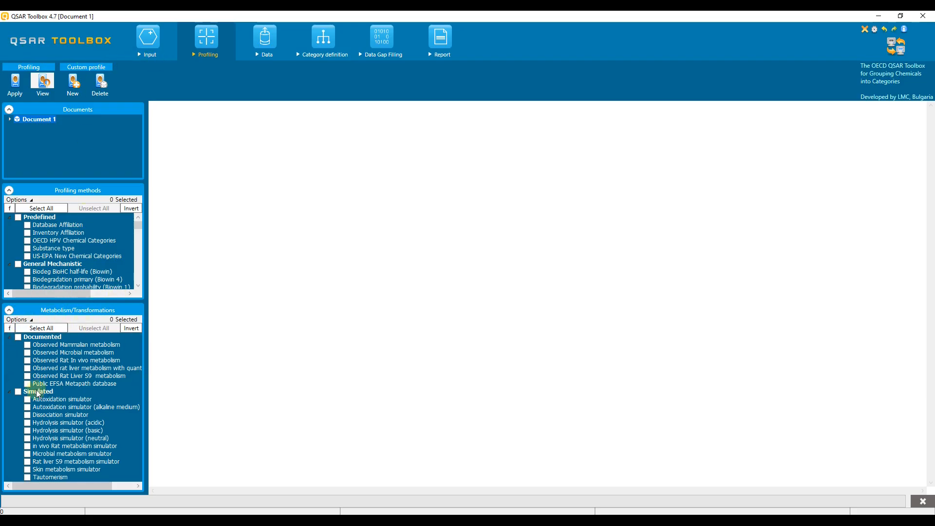
pyautogui.moveTo(138, 414)
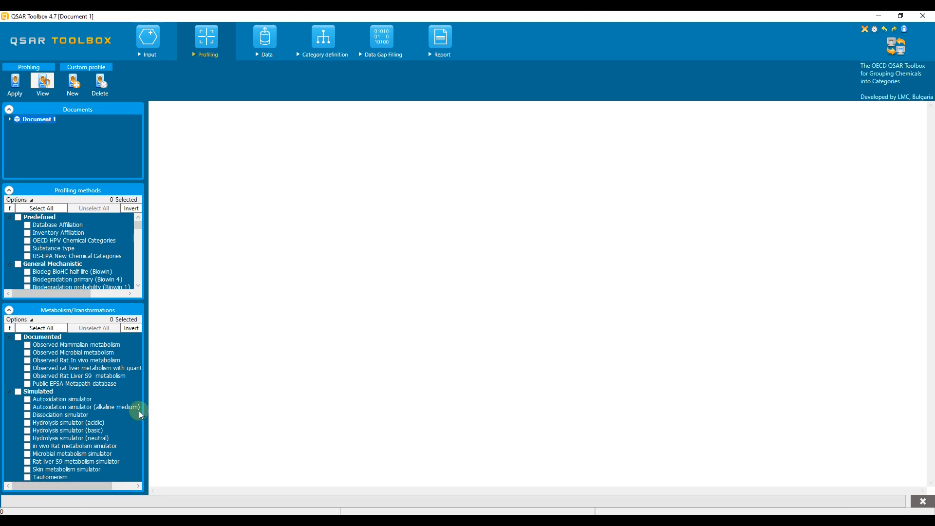
pyautogui.moveTo(138, 447)
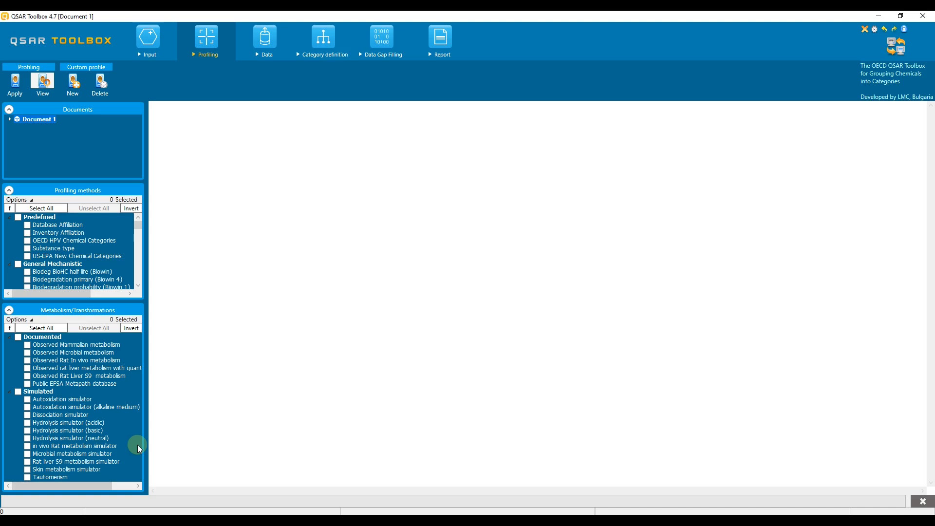
pyautogui.moveTo(138, 447)
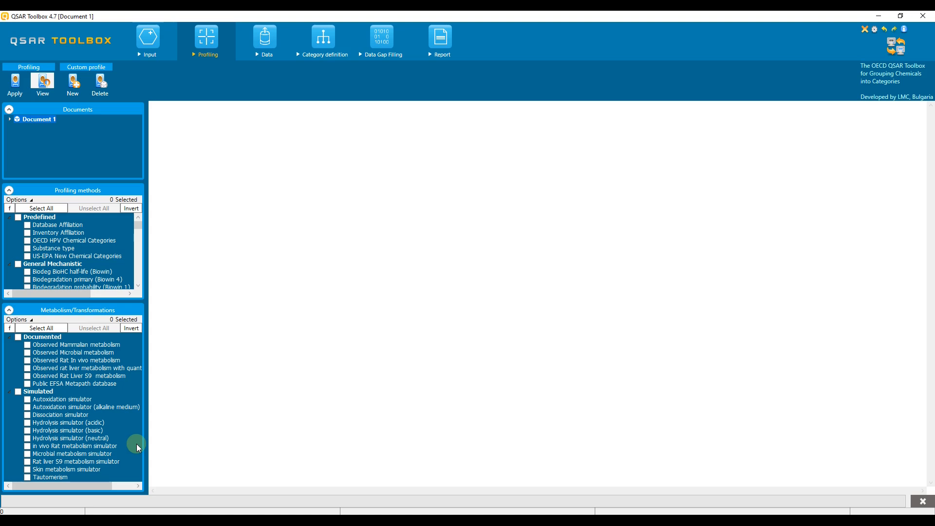
pyautogui.moveTo(135, 427)
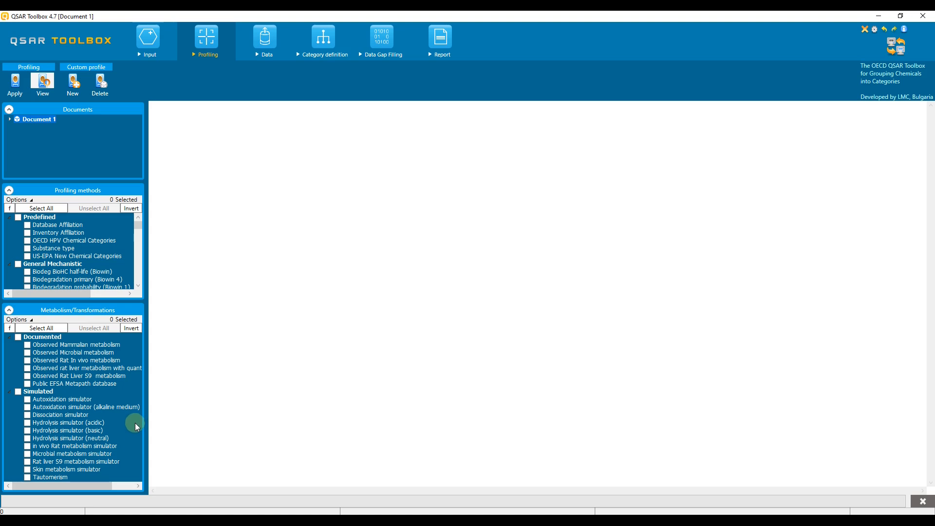
pyautogui.moveTo(129, 473)
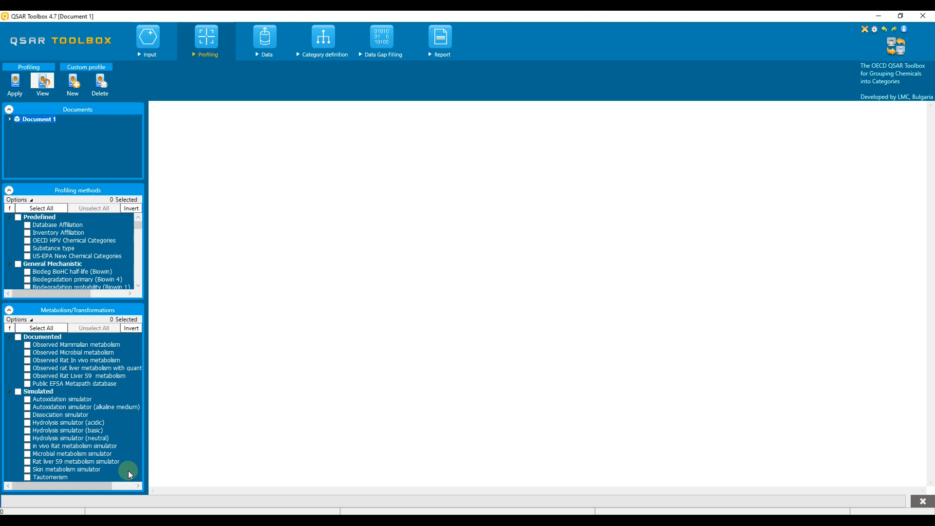
pyautogui.moveTo(133, 414)
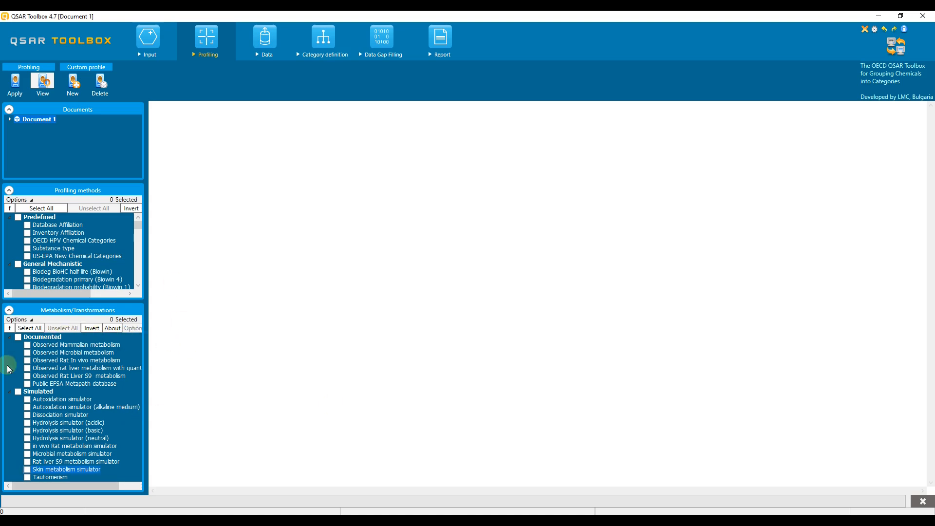
pyautogui.moveTo(8, 415)
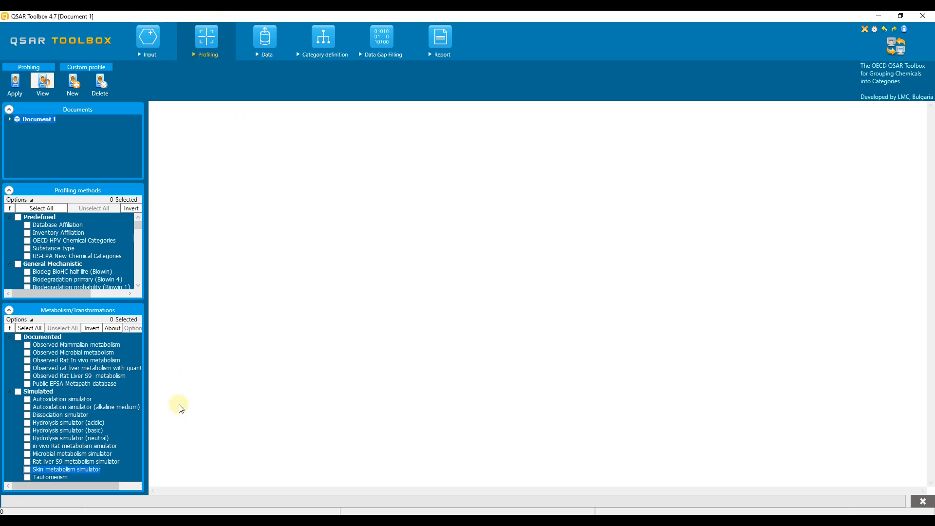
pyautogui.moveTo(137, 406)
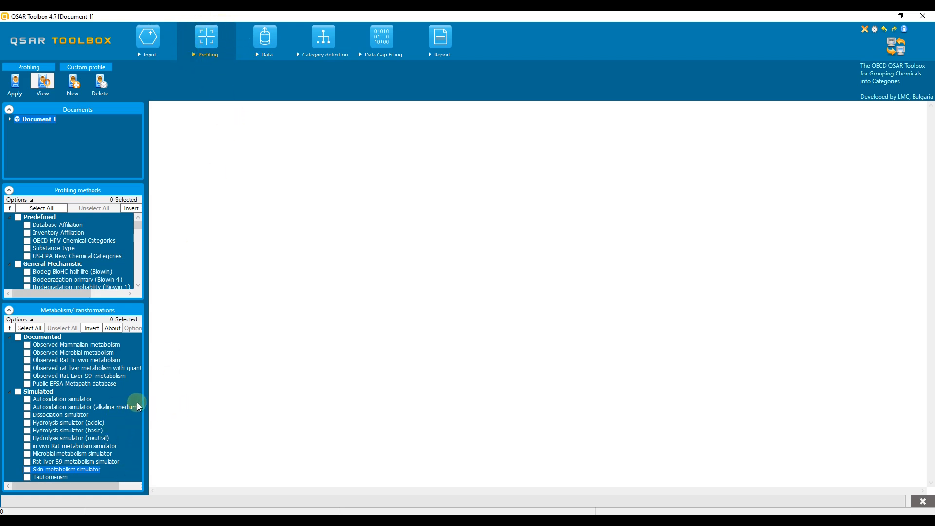
pyautogui.moveTo(137, 474)
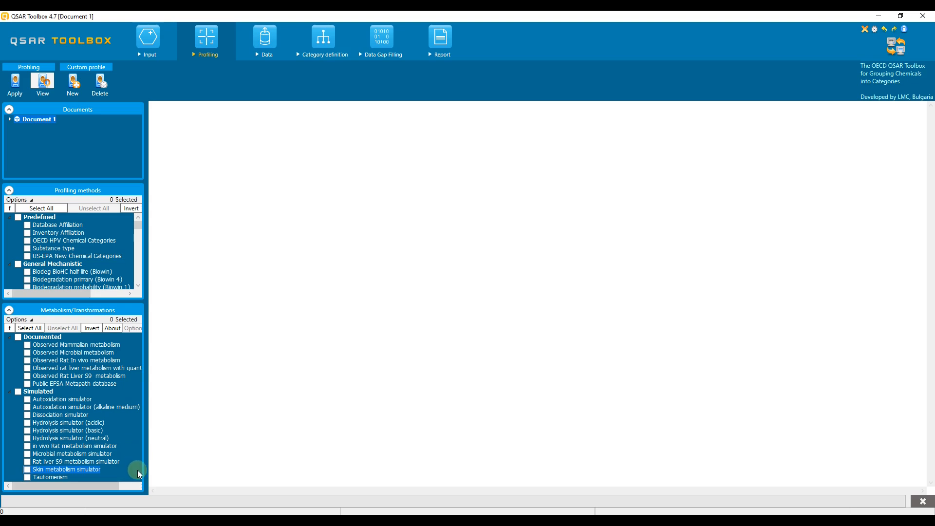
pyautogui.moveTo(139, 466)
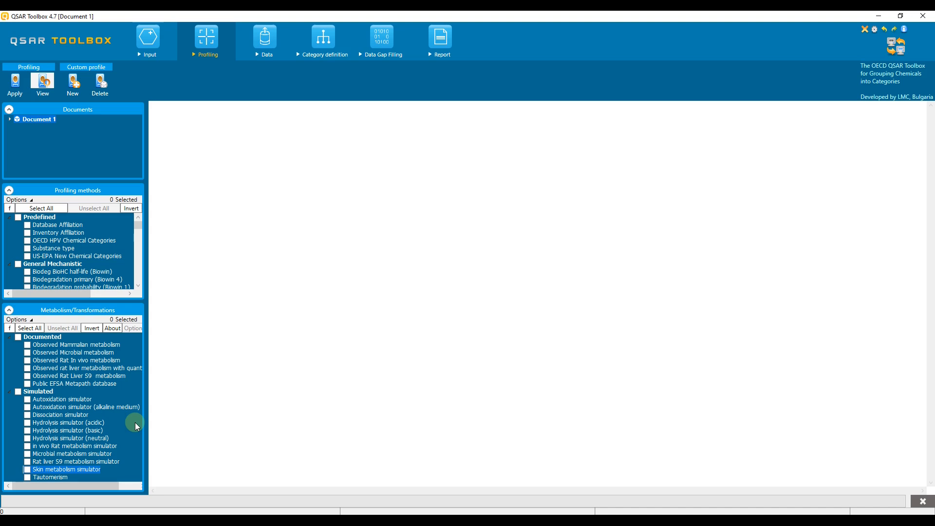
pyautogui.moveTo(130, 423)
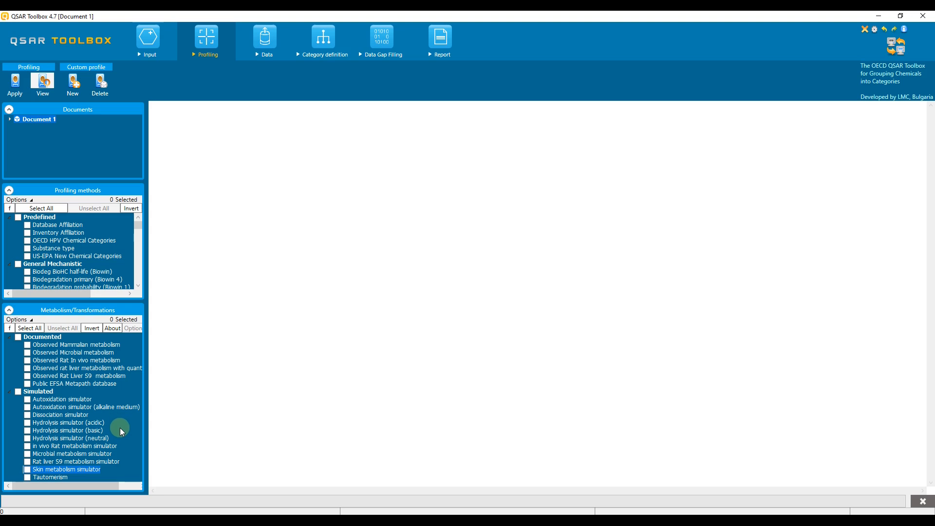
pyautogui.moveTo(121, 449)
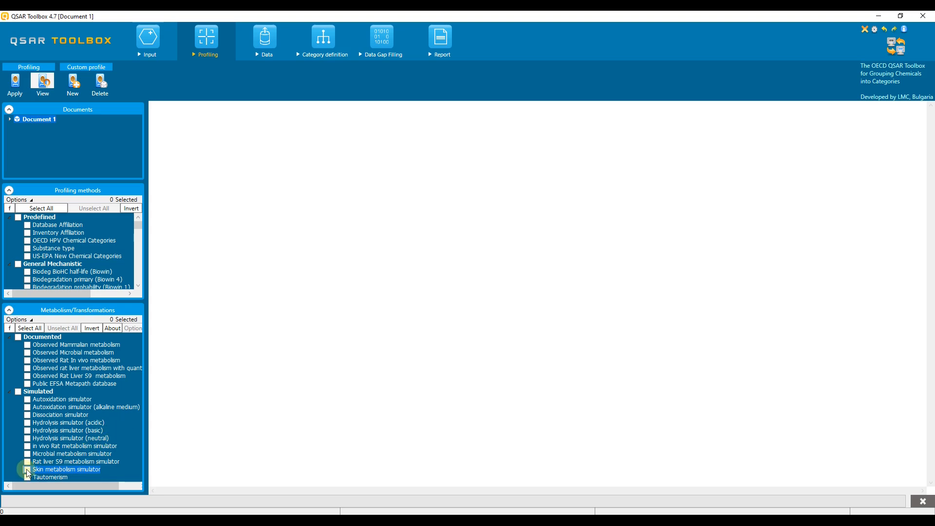
# Tick the Skin metabolism simulator and show its About information sheet
pyautogui.click(28, 470)
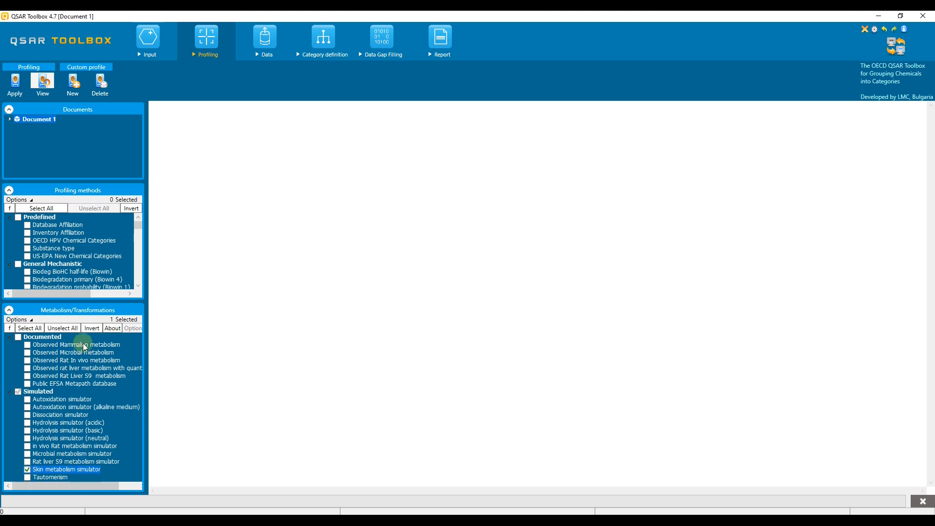
pyautogui.click(112, 328)
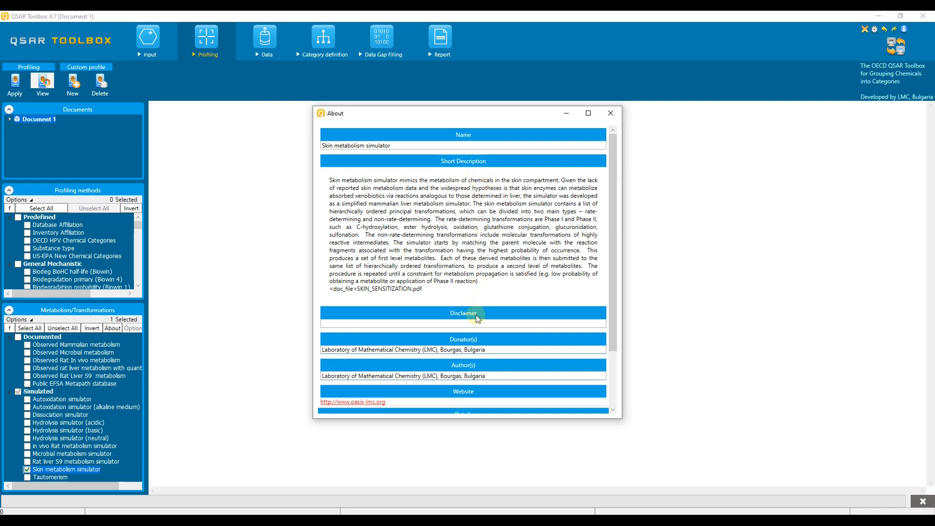
pyautogui.moveTo(496, 340)
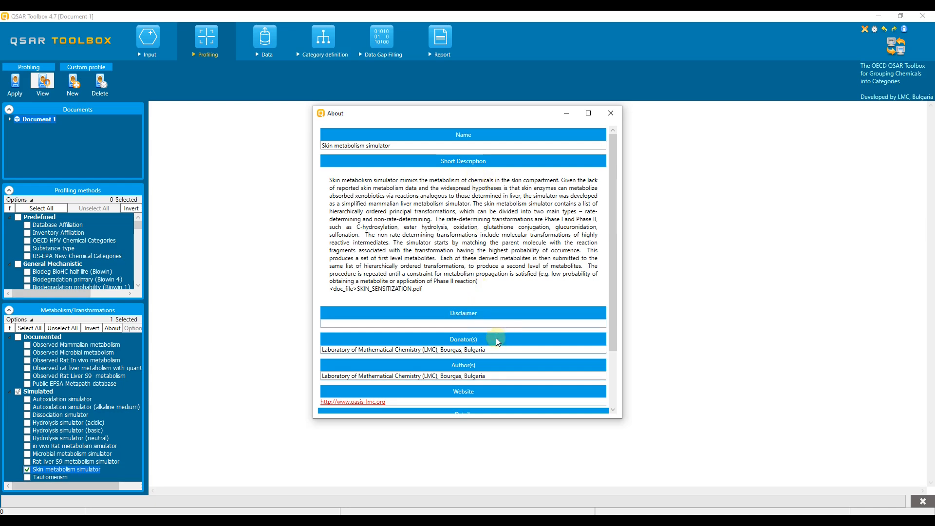
pyautogui.moveTo(603, 318)
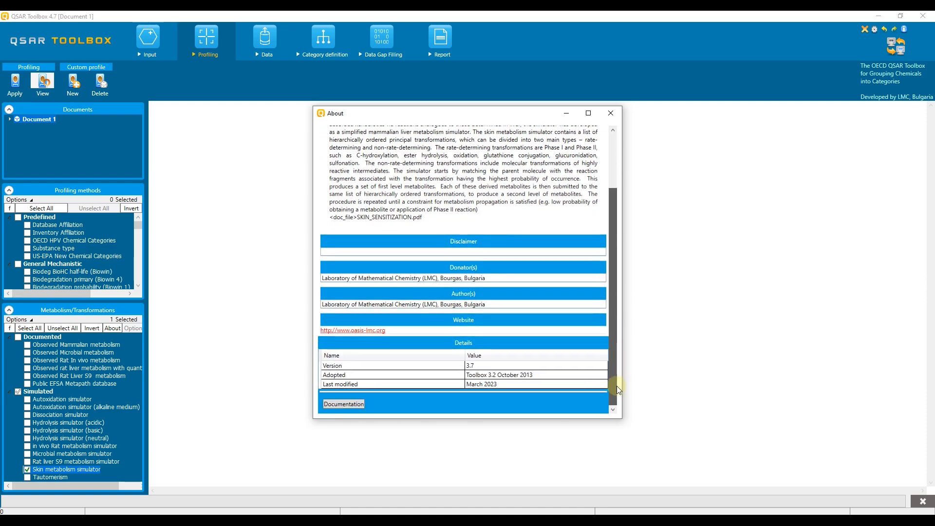
pyautogui.moveTo(384, 417)
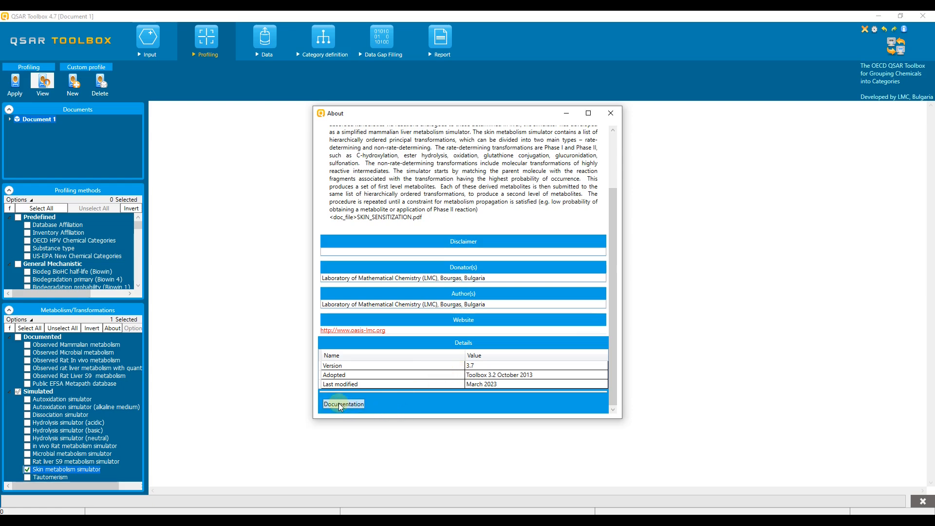
# Read the Skin metabolism simulator PDF documentation, scrolling through description, transformations and domain
pyautogui.click(344, 404)
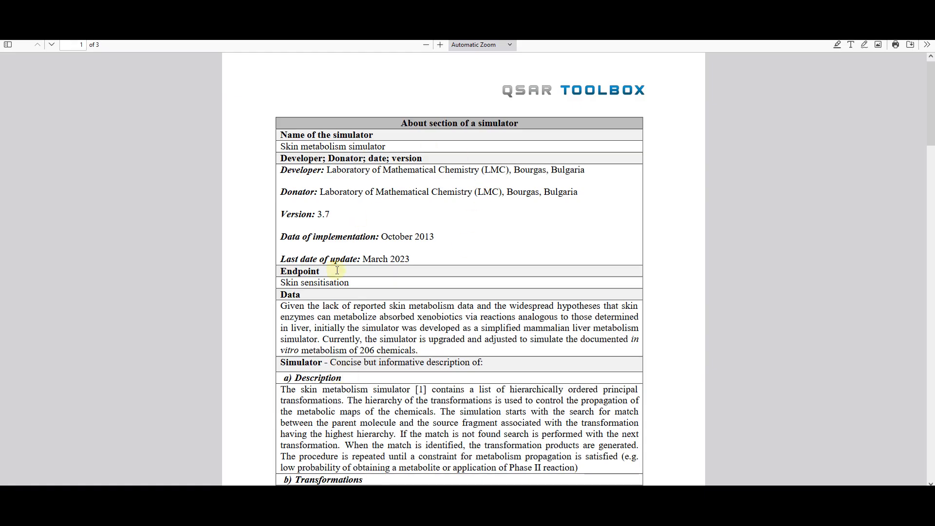
pyautogui.scroll(-3)
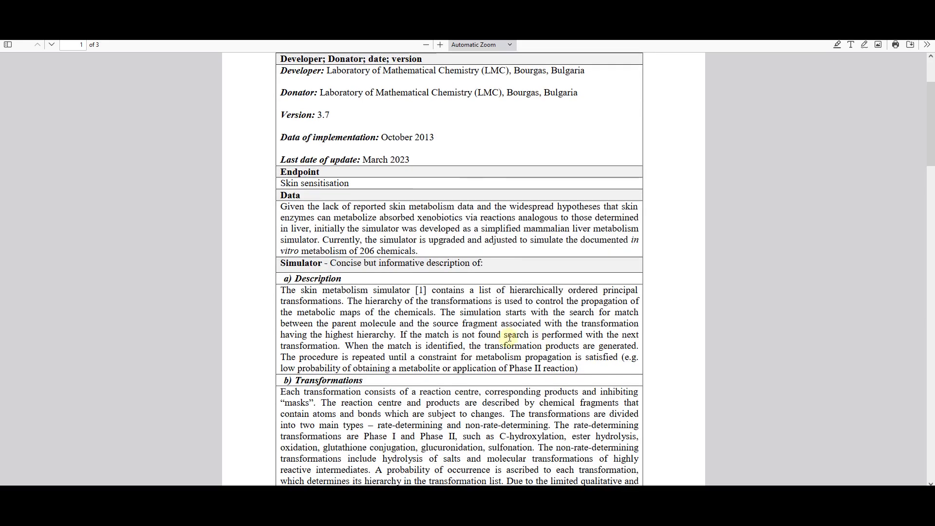
pyautogui.scroll(-3)
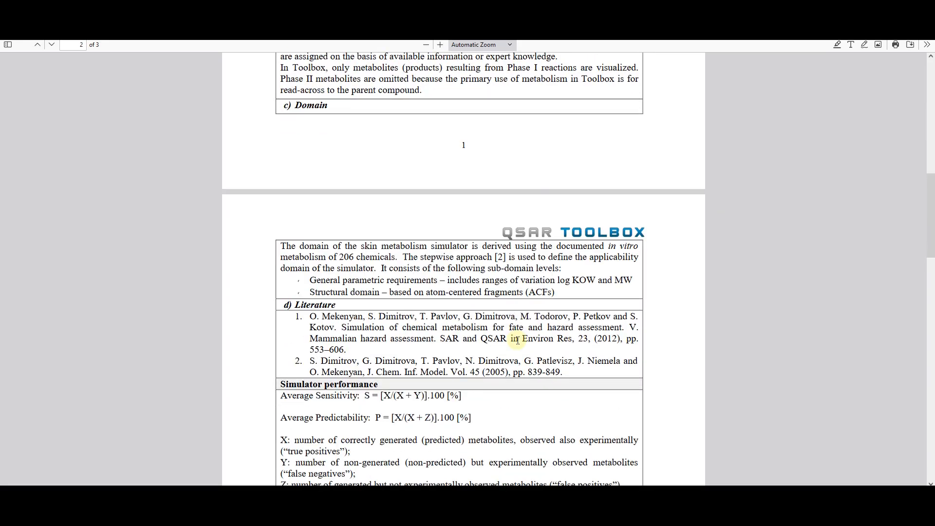
pyautogui.scroll(-3)
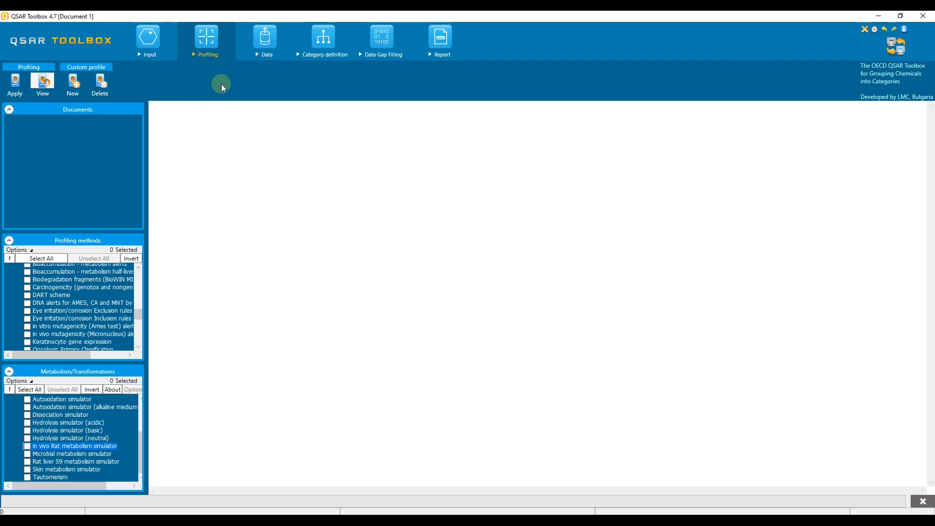
pyautogui.moveTo(226, 78)
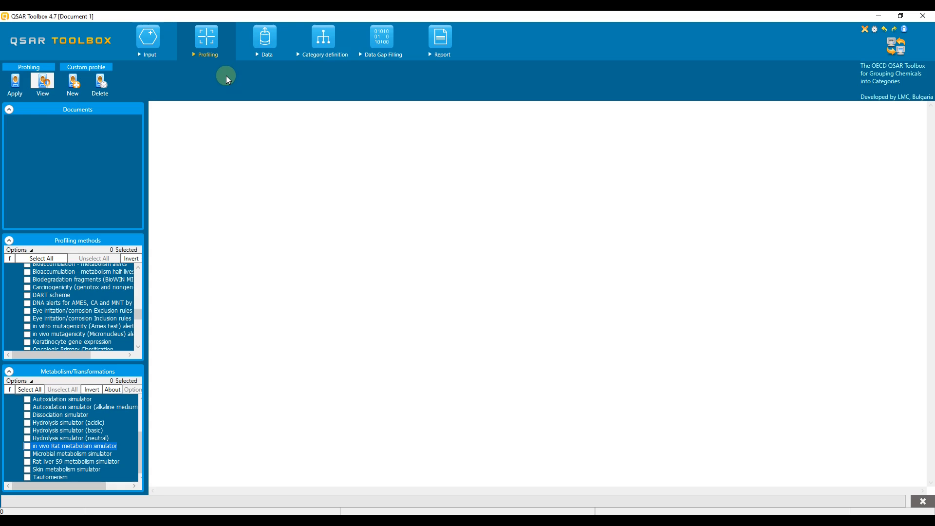
# Create a new document named Document 1 from the Input workspace
pyautogui.click(149, 40)
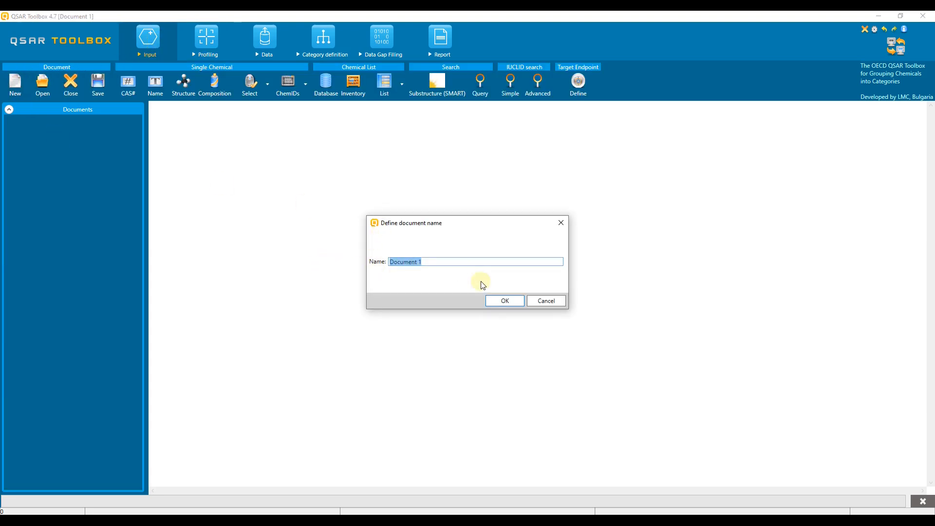
pyautogui.click(504, 300)
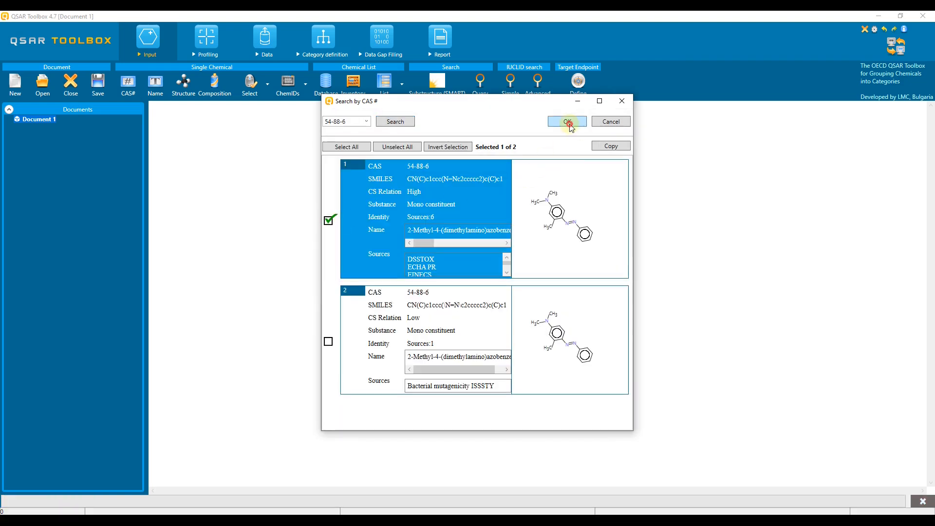
# Set CAS 54-88-6 as target and add CAS 524-89-0 and 345667-57-4 to the matrix
pyautogui.click(566, 122)
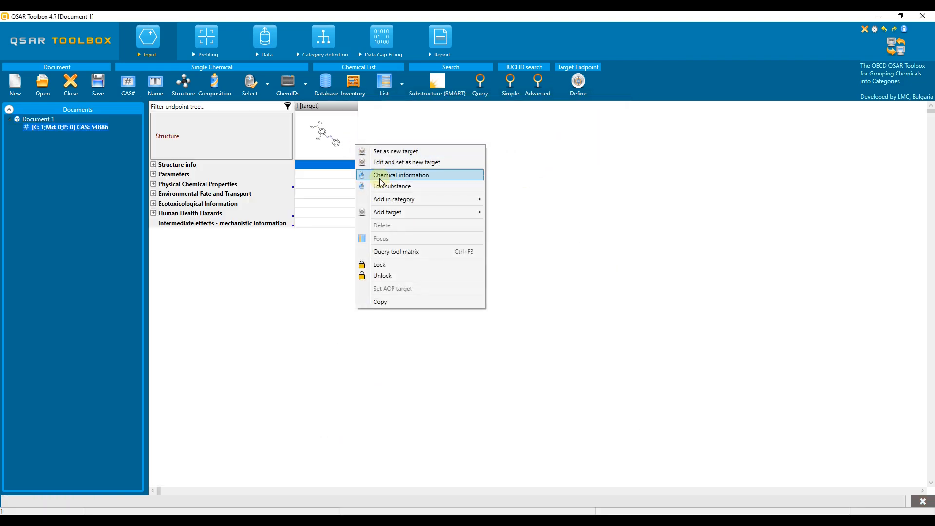
pyautogui.moveTo(406, 199)
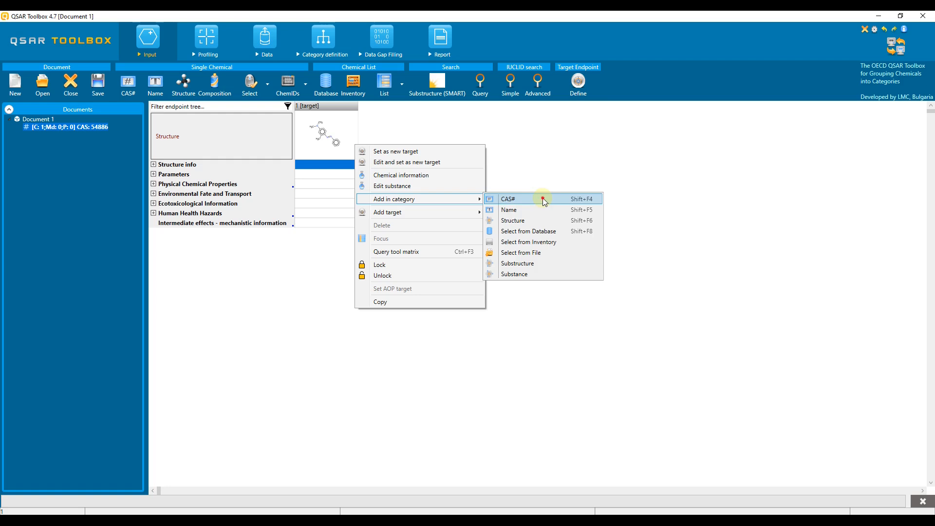
pyautogui.click(508, 199)
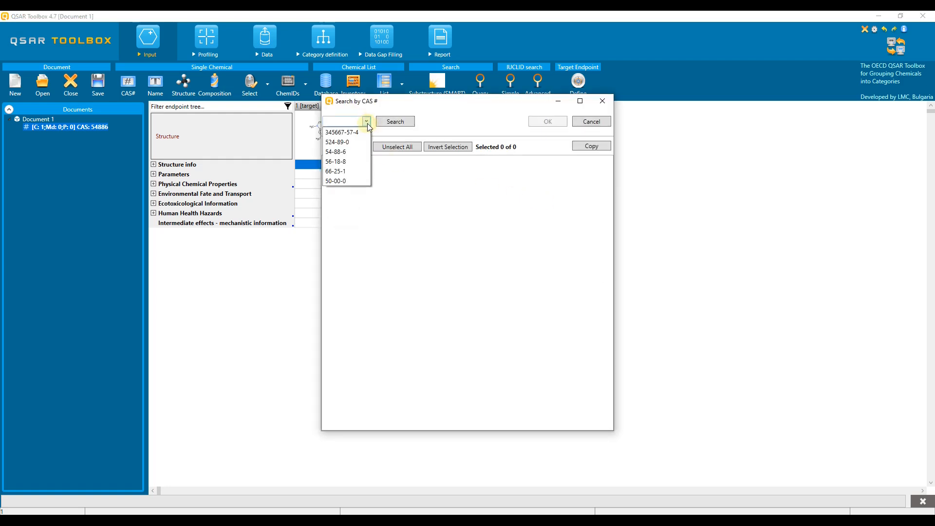
pyautogui.click(338, 142)
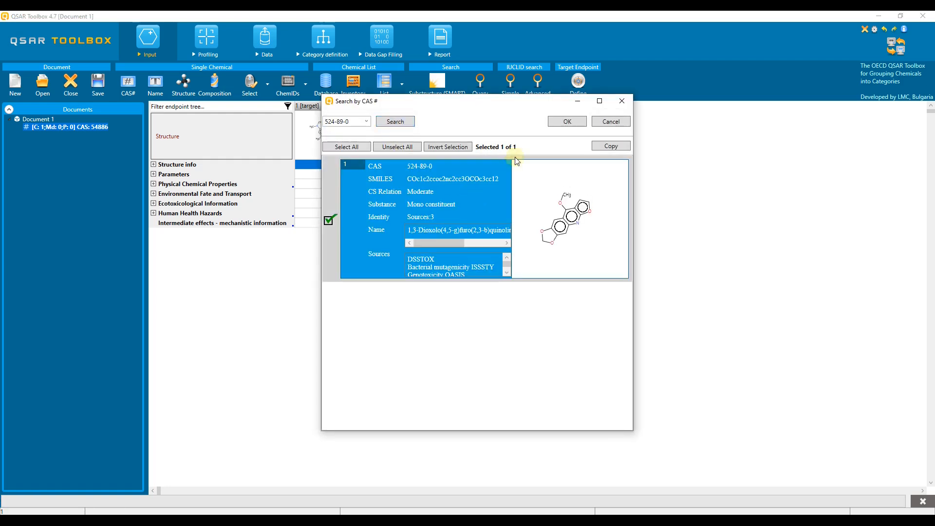
pyautogui.click(566, 122)
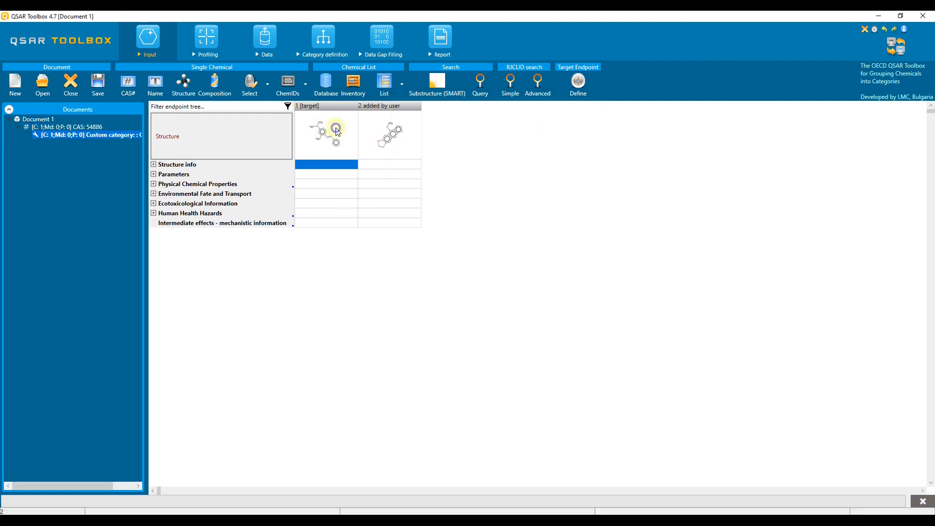
pyautogui.rightClick(335, 129)
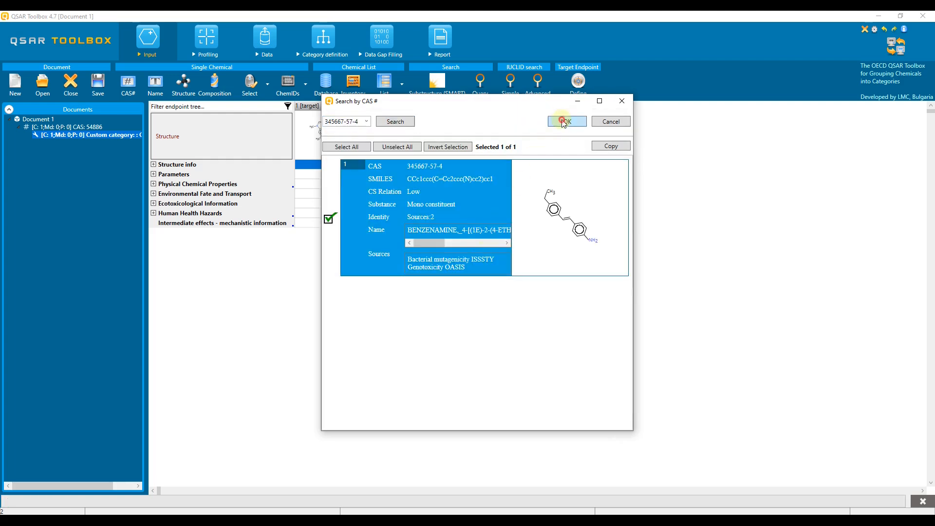
pyautogui.click(564, 122)
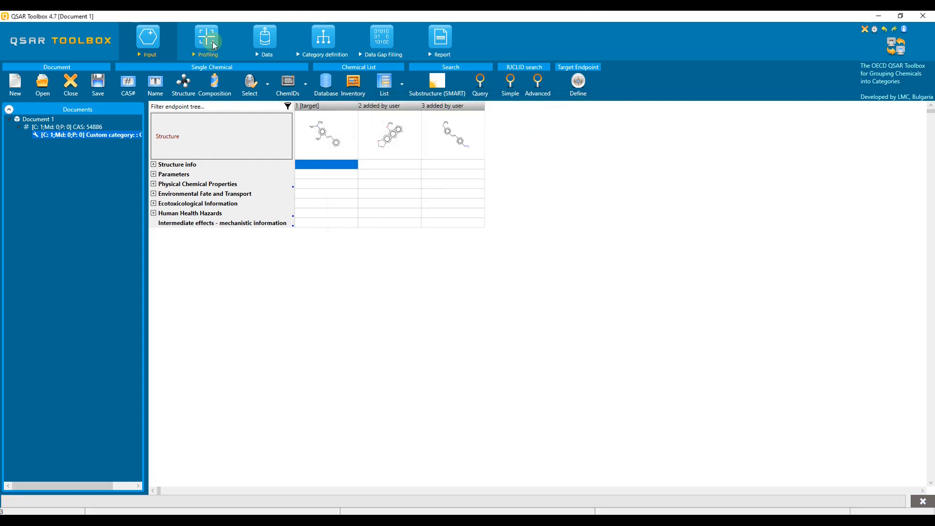
# Run the in vivo Rat and Rat liver S9 metabolism simulators on all three chemicals
pyautogui.click(207, 39)
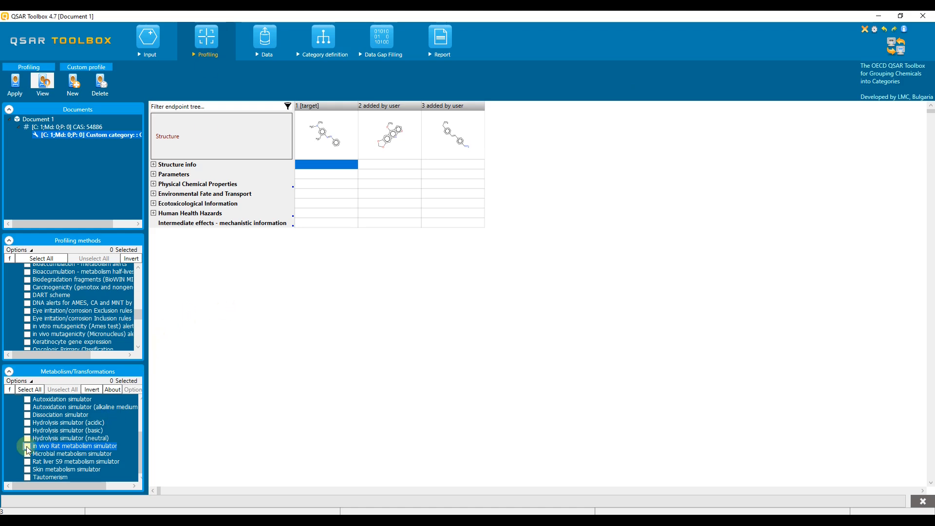
pyautogui.click(27, 446)
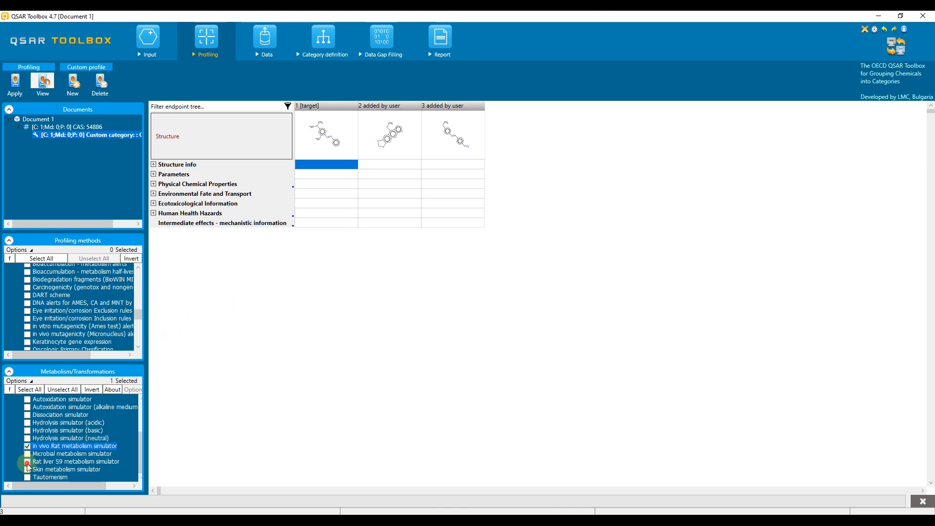
pyautogui.click(27, 462)
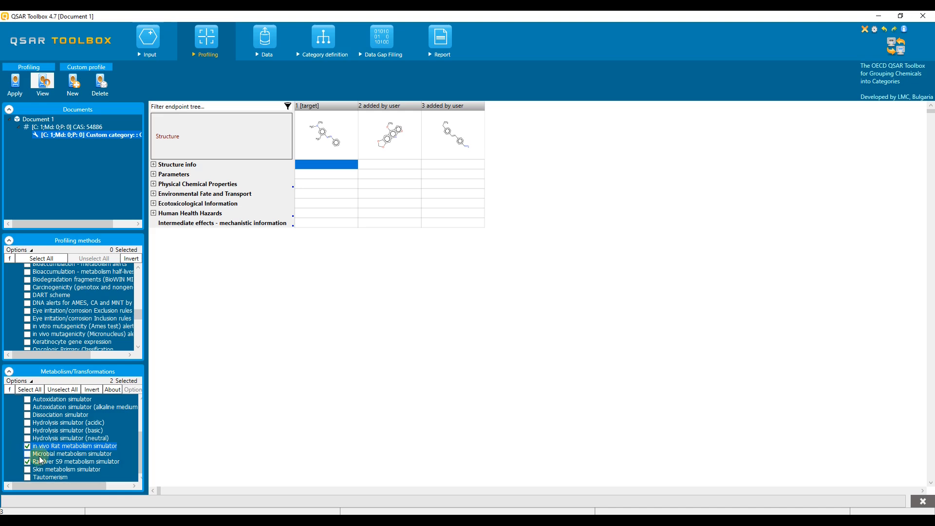
pyautogui.click(15, 83)
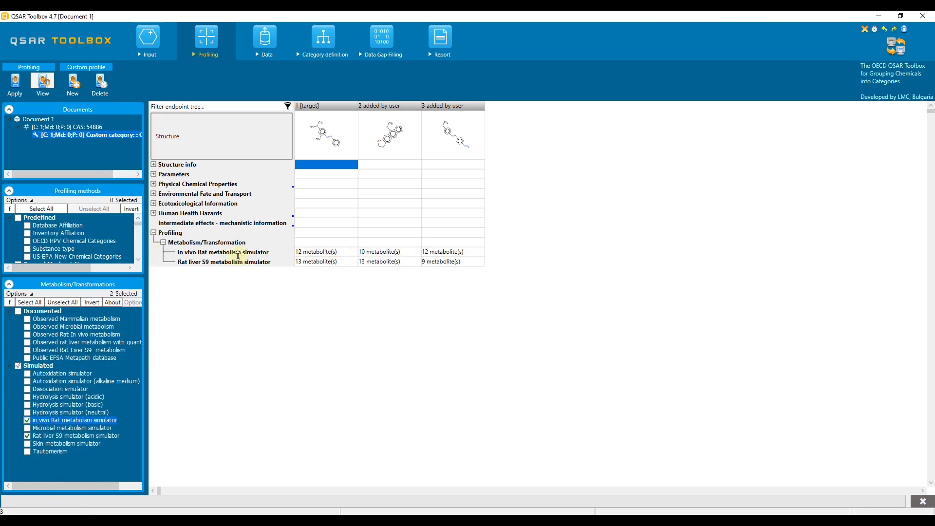
pyautogui.moveTo(272, 243)
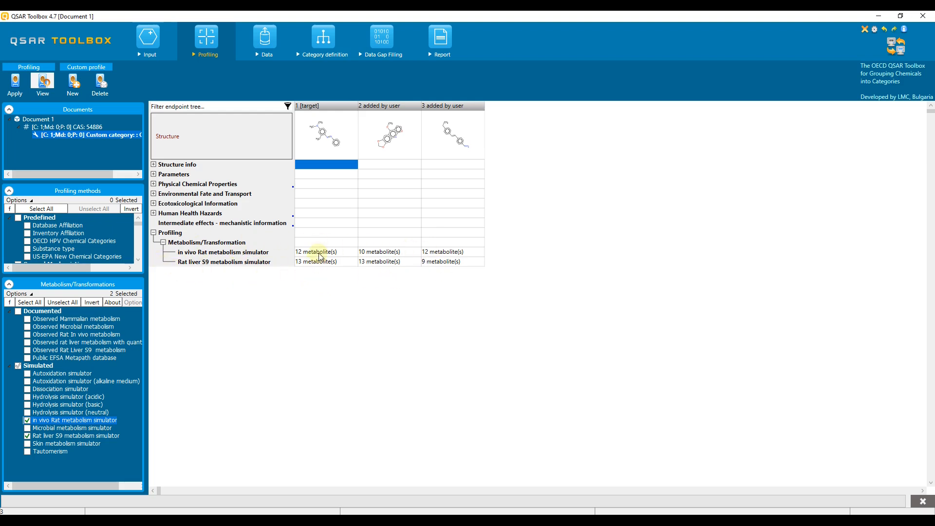
pyautogui.click(316, 252)
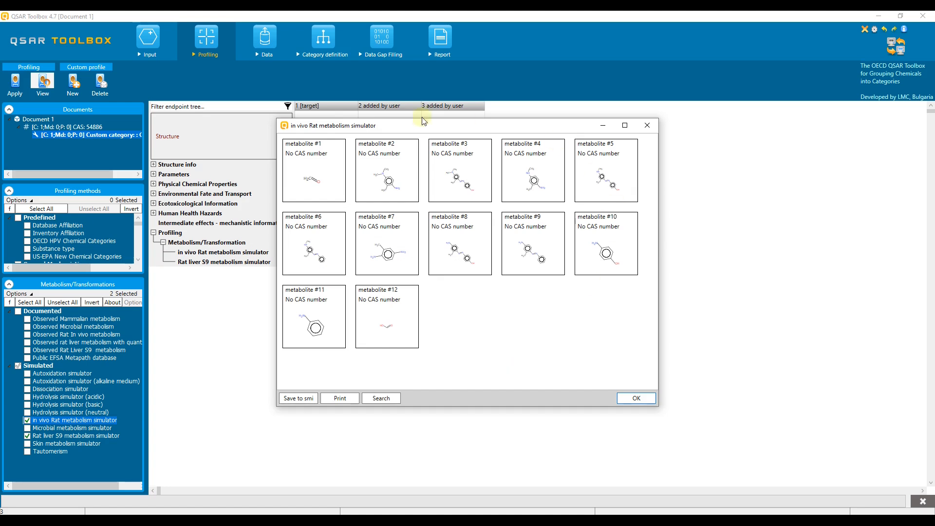
pyautogui.moveTo(537, 342)
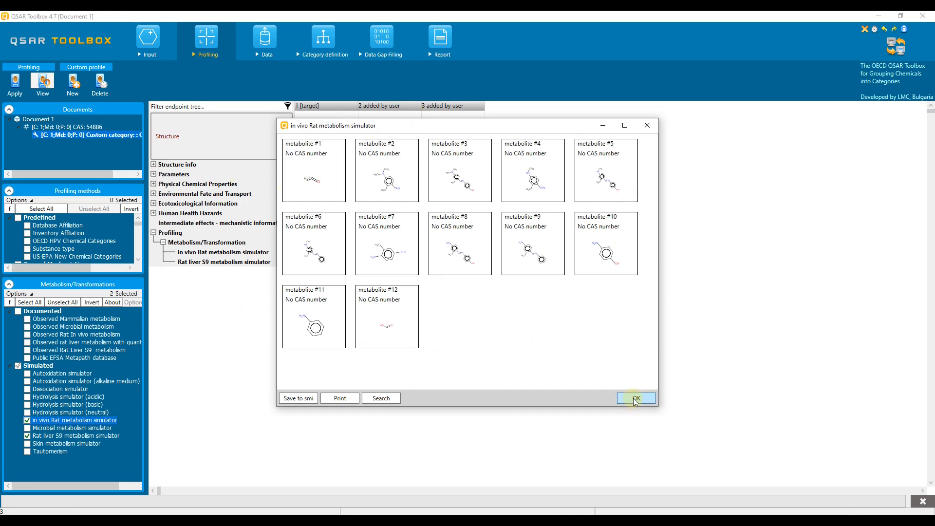
pyautogui.click(634, 398)
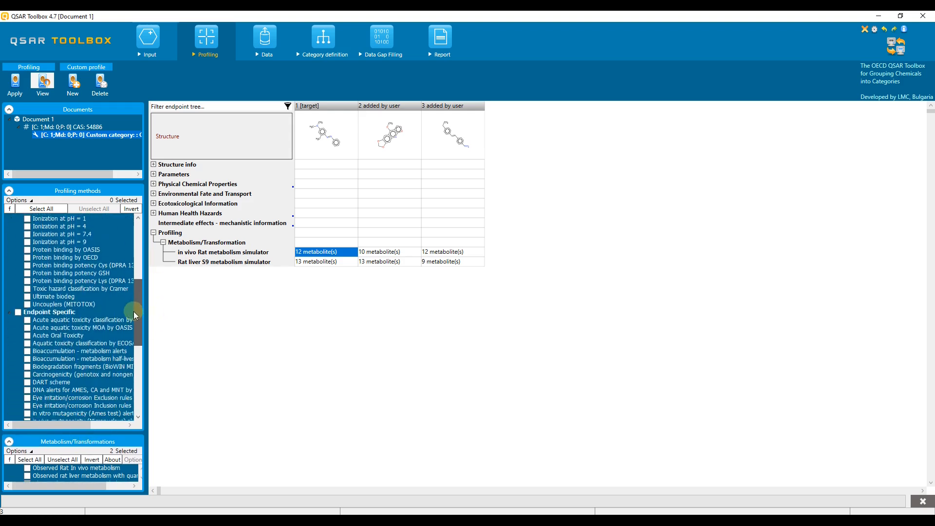
# Tick 'DNA alerts for AMES, CA and MNT by OASIS' under Endpoint Specific
pyautogui.scroll(-3)
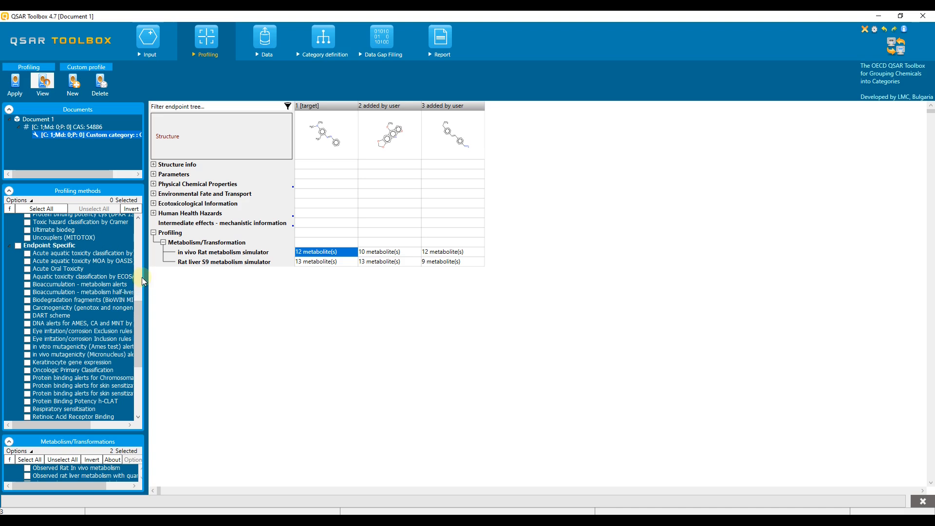
pyautogui.moveTo(143, 281)
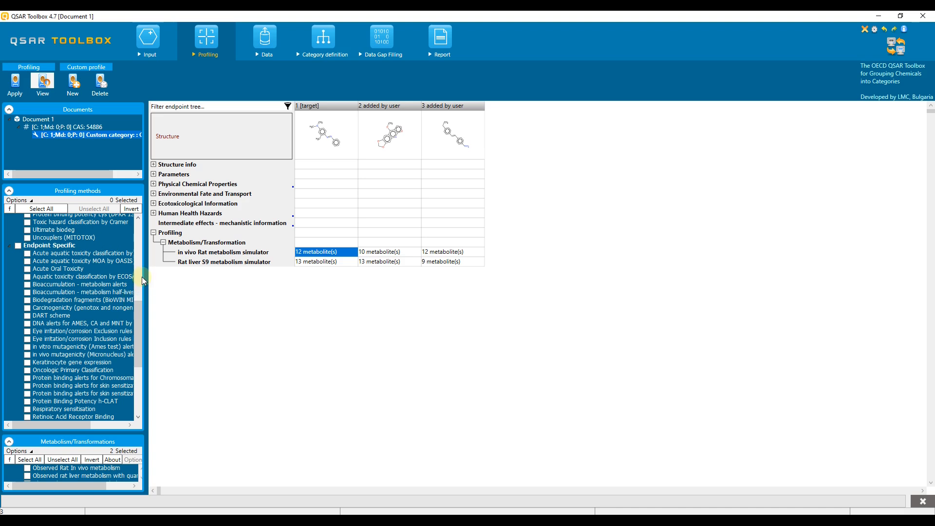
pyautogui.moveTo(141, 276)
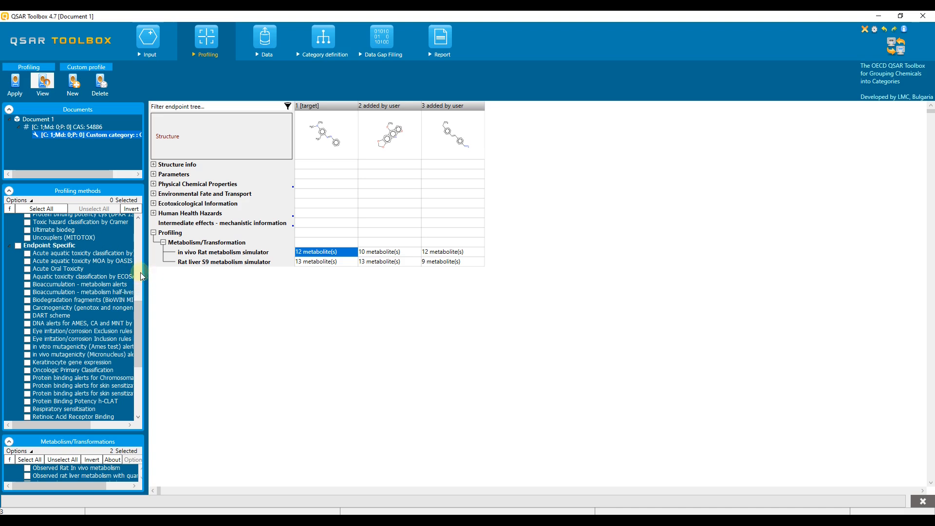
pyautogui.moveTo(143, 326)
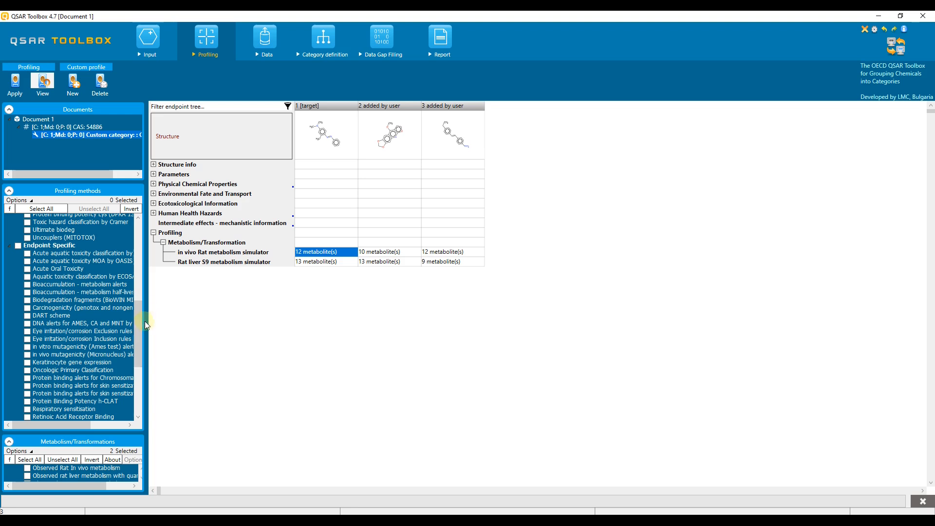
pyautogui.moveTo(149, 324)
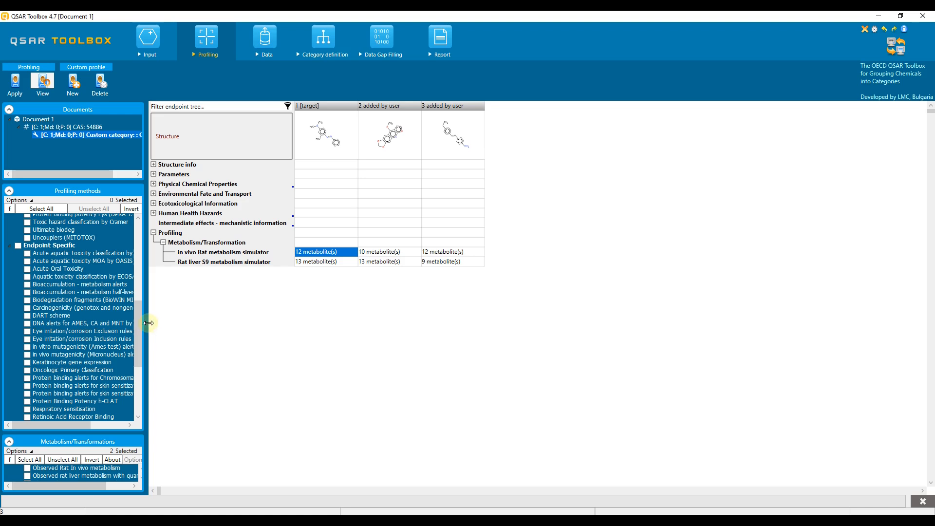
pyautogui.moveTo(148, 322)
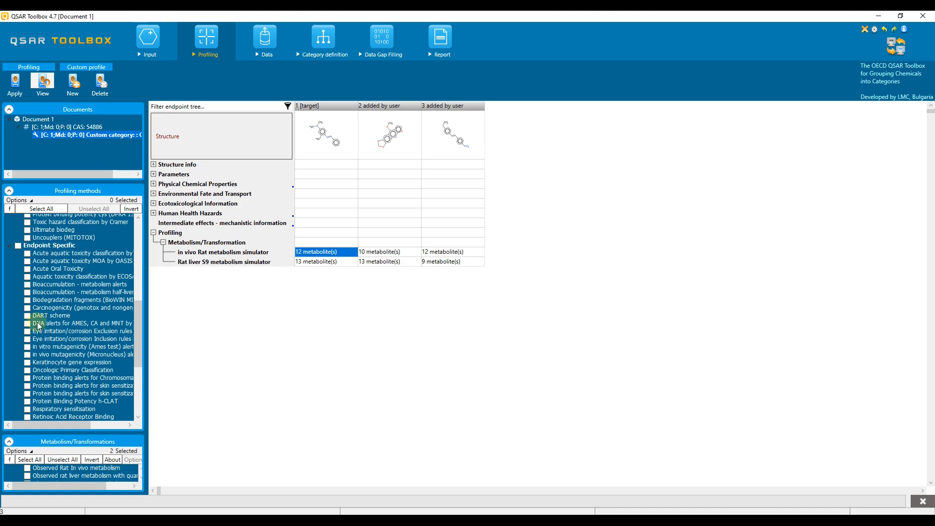
pyautogui.click(28, 323)
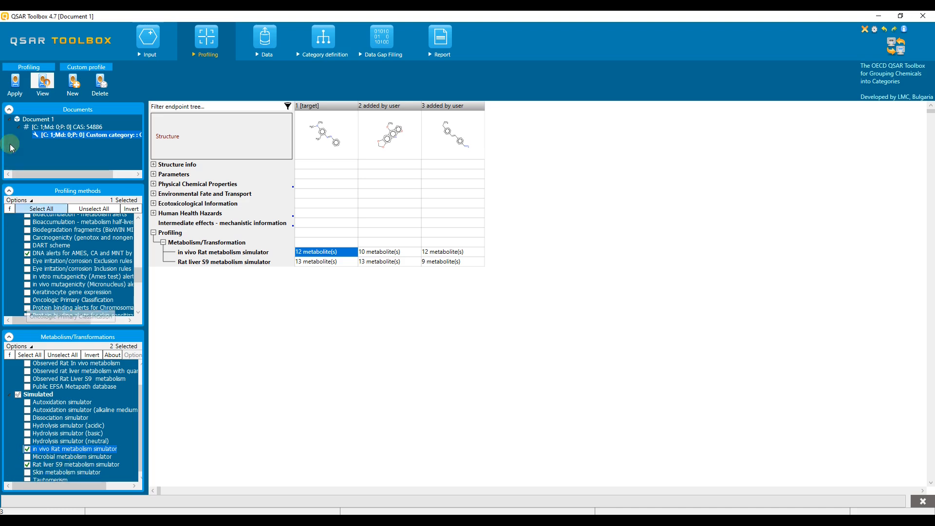
# Apply the selected profilers, confirming they run on all metabolites
pyautogui.click(15, 83)
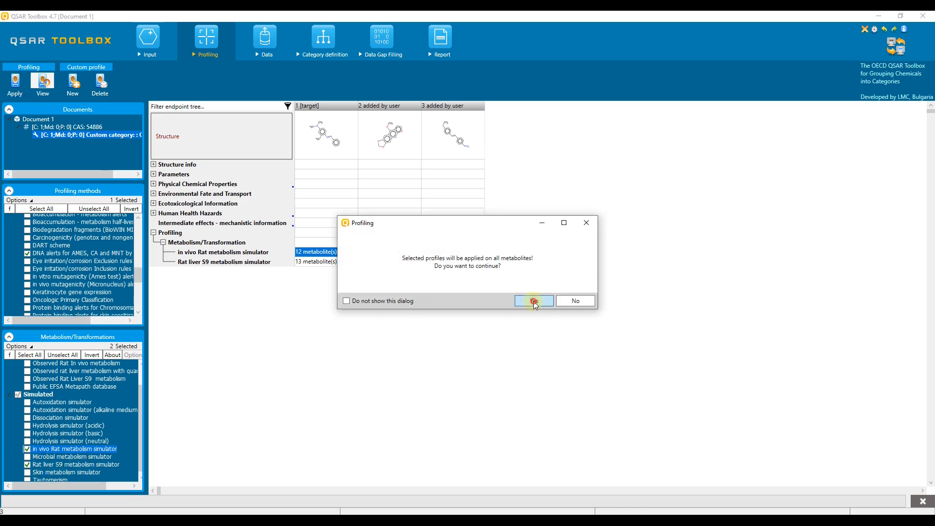
pyautogui.click(532, 300)
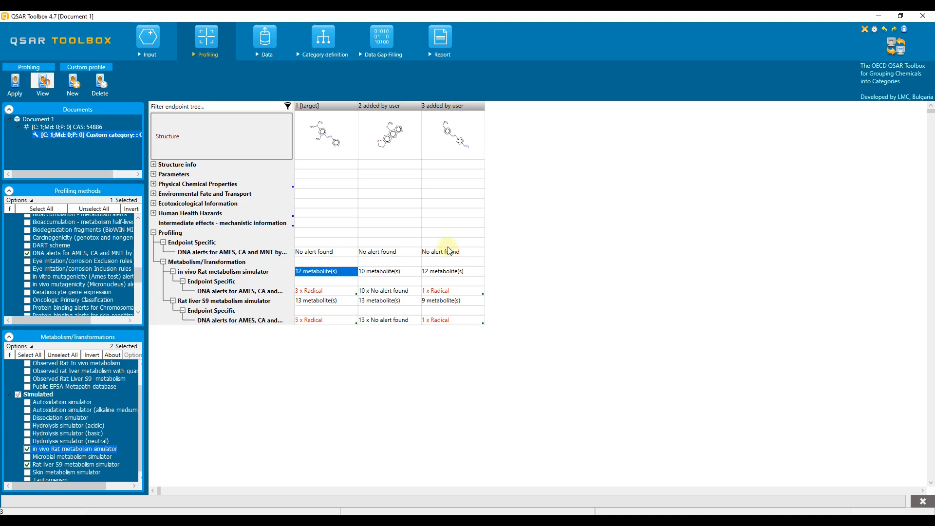
pyautogui.moveTo(356, 260)
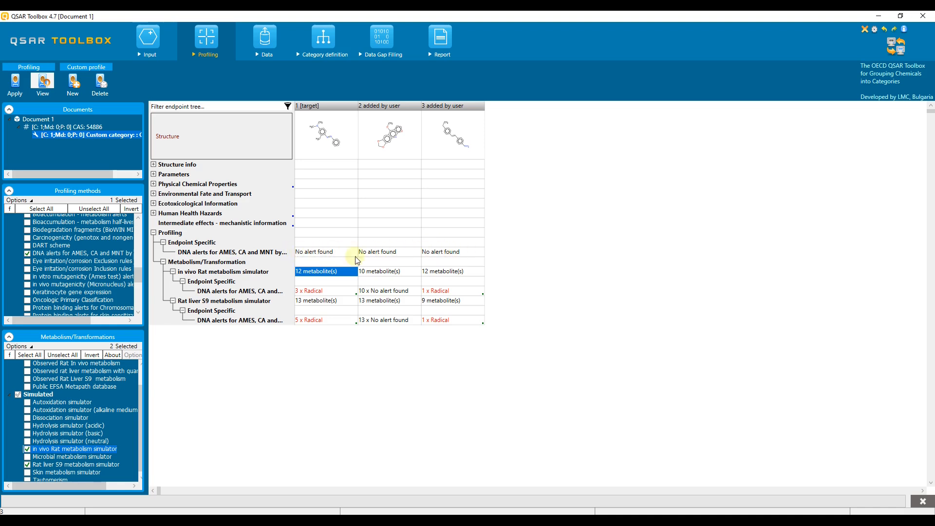
pyautogui.moveTo(333, 256)
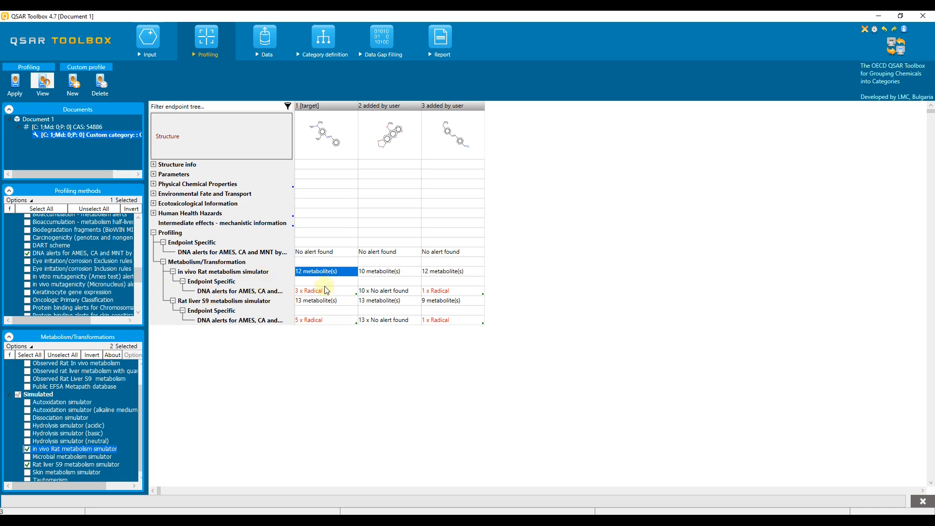
pyautogui.click(324, 290)
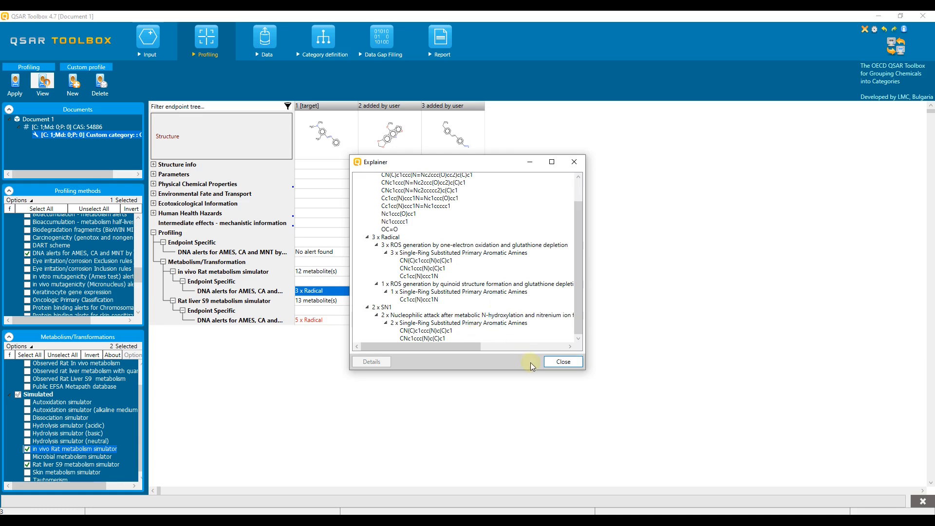
pyautogui.moveTo(530, 365)
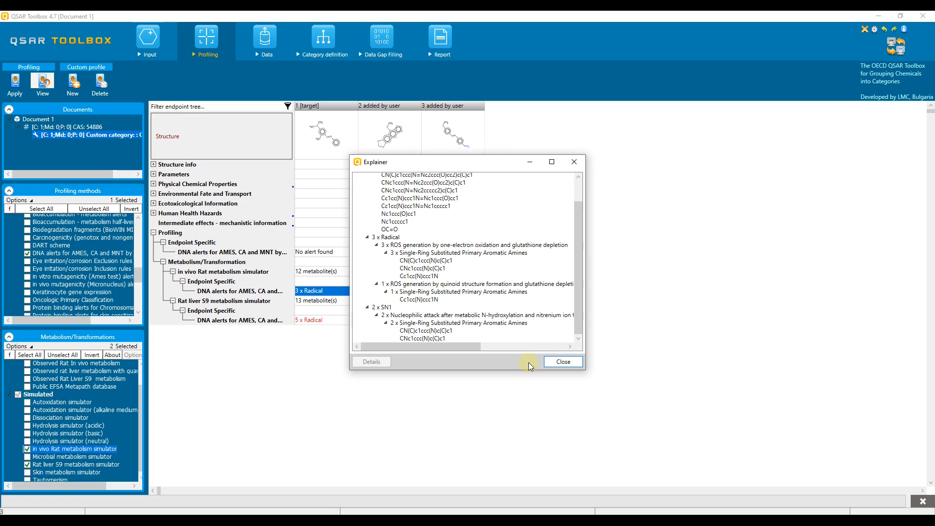
pyautogui.moveTo(824, 433)
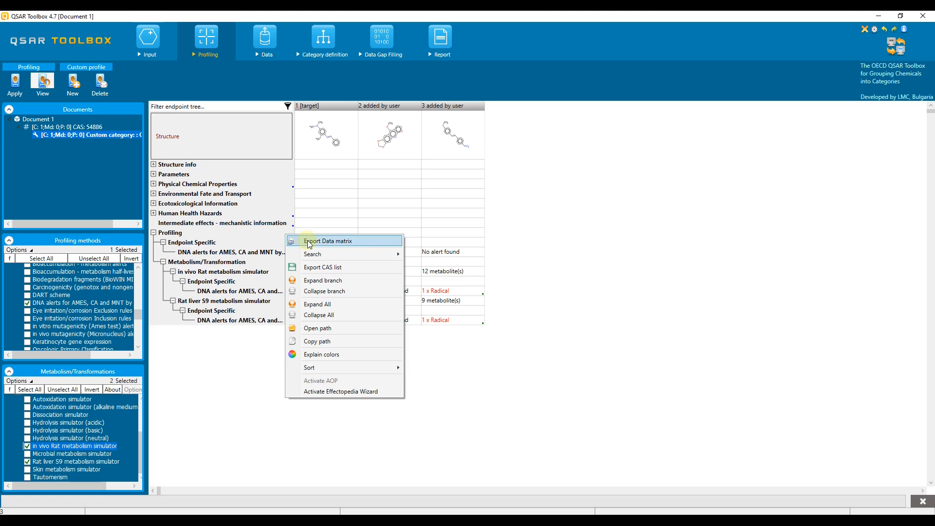
# Open Export Data matrix and expand the Profiling node to its Endpoint Specific and Metabolism branches
pyautogui.click(326, 241)
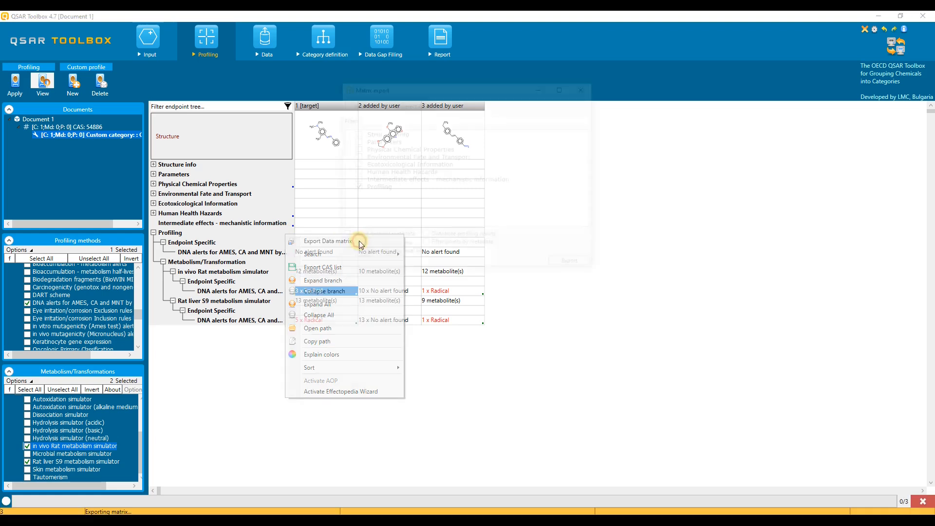
pyautogui.click(326, 241)
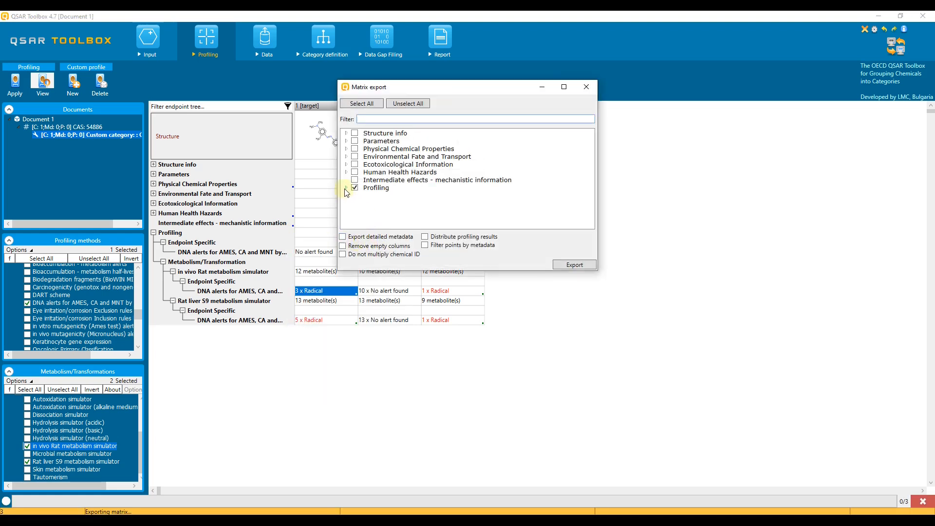
pyautogui.click(346, 187)
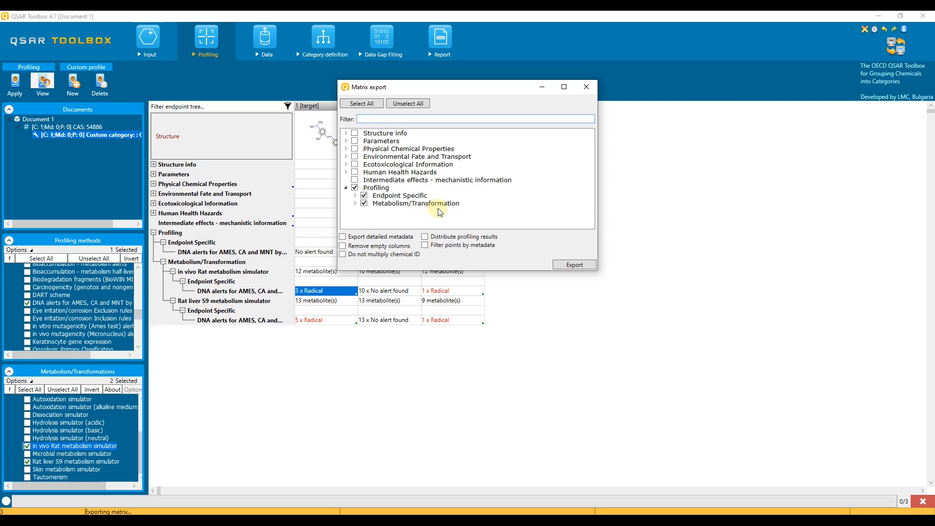
pyautogui.moveTo(471, 274)
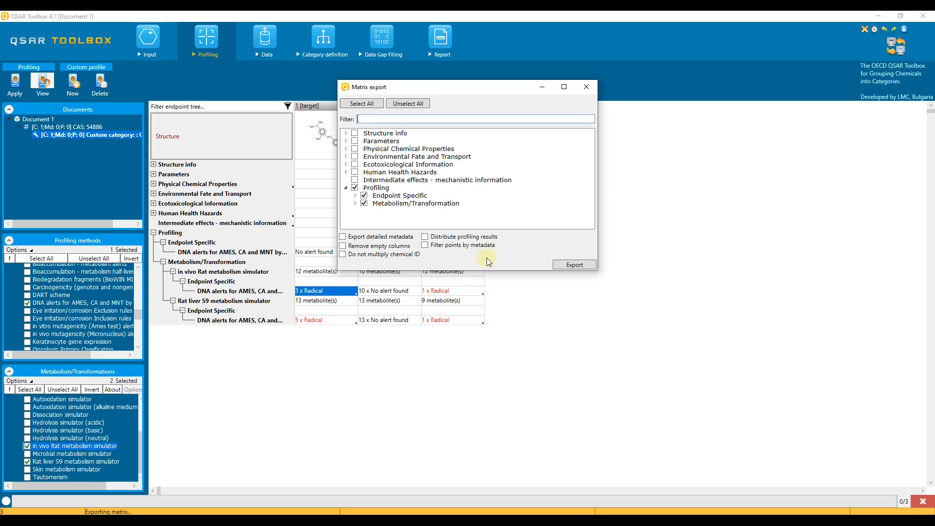
# Export the matrix as 'export profiling with metabolism' and dismiss the success message
pyautogui.click(573, 264)
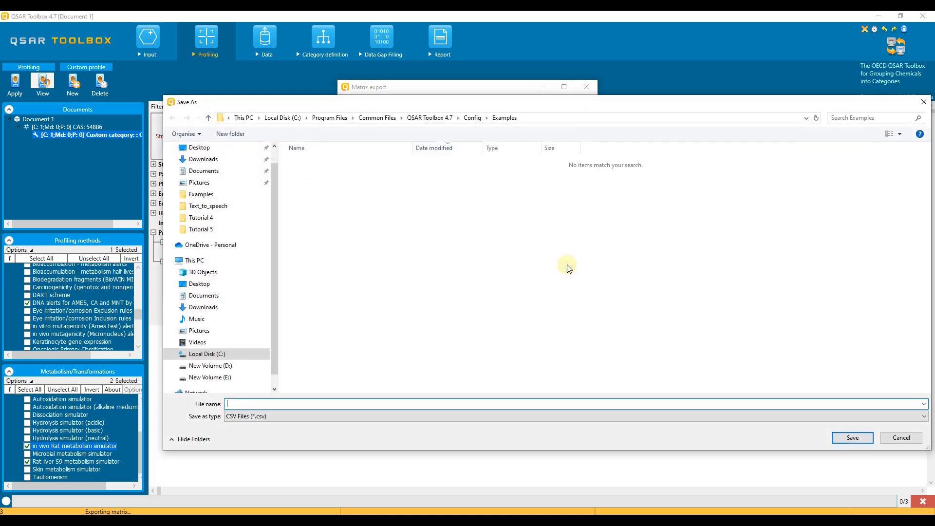
pyautogui.rightClick(418, 404)
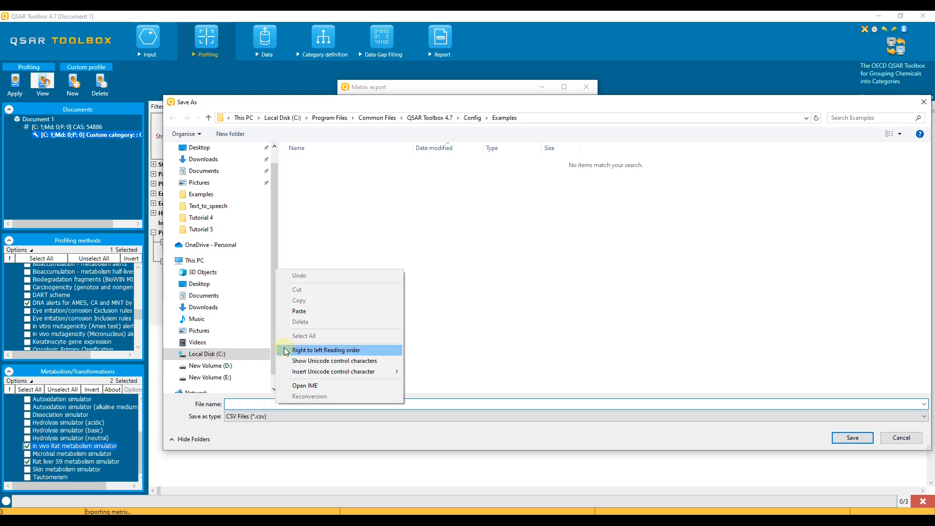
pyautogui.write('export profiling with metabolism')
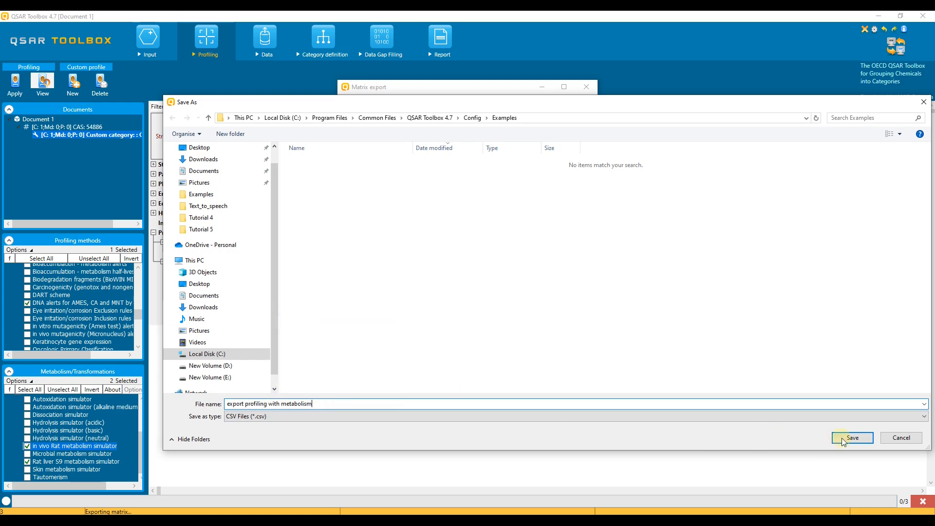
pyautogui.click(852, 437)
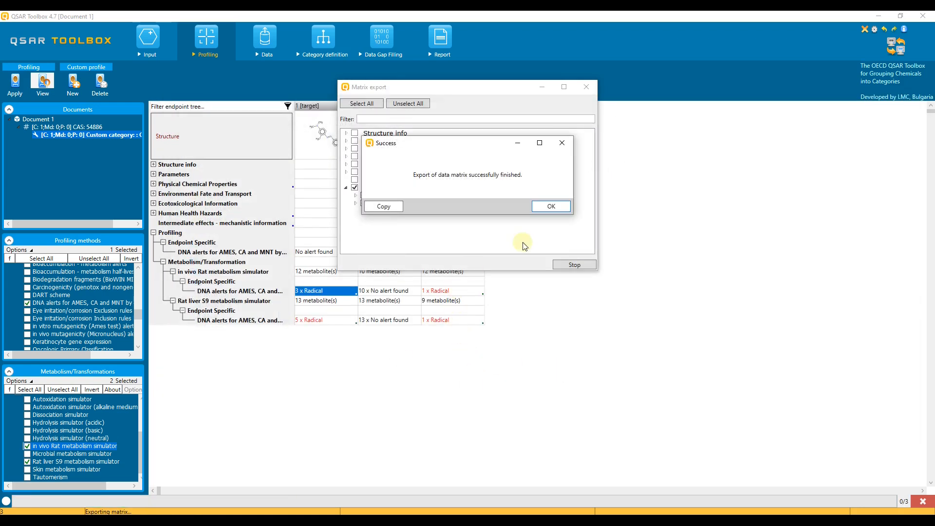
pyautogui.click(549, 206)
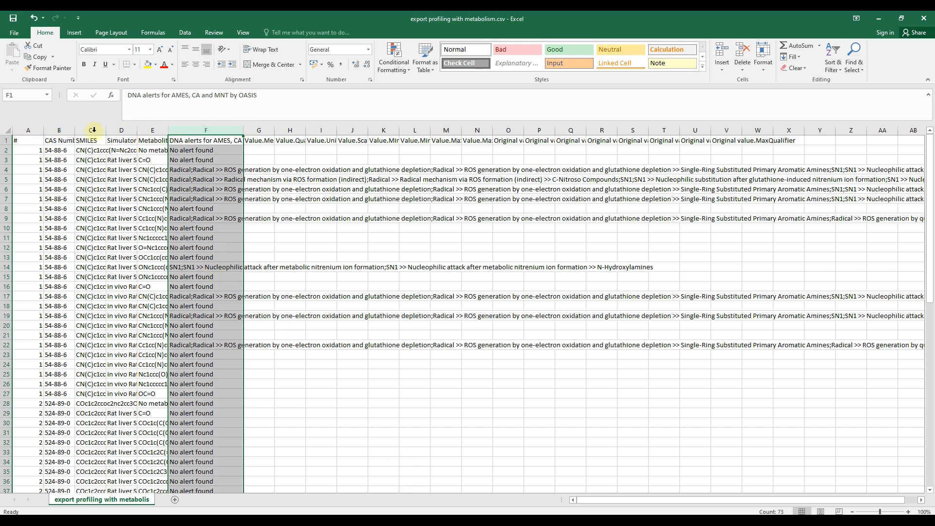
# Select and widen column D, Simulator name, in the exported sheet
pyautogui.click(152, 141)
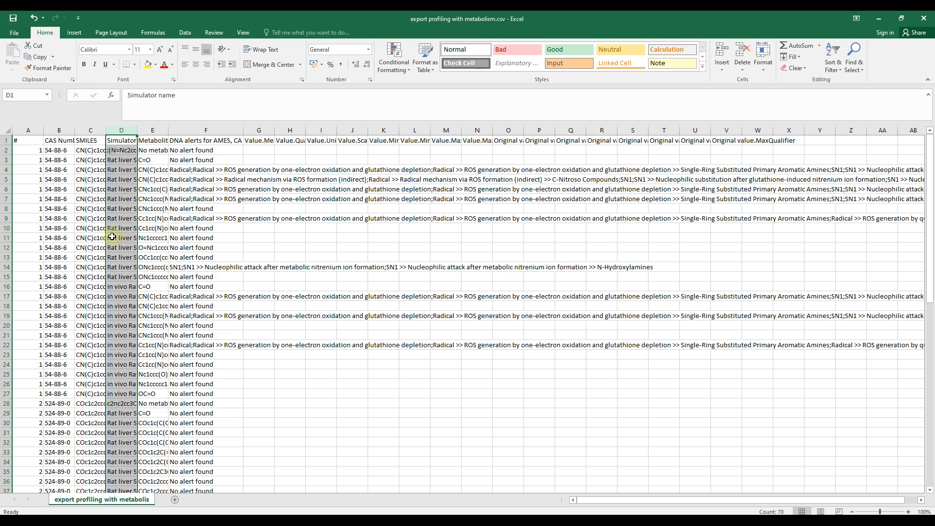
pyautogui.moveTo(137, 130); pyautogui.dragTo(180, 130)
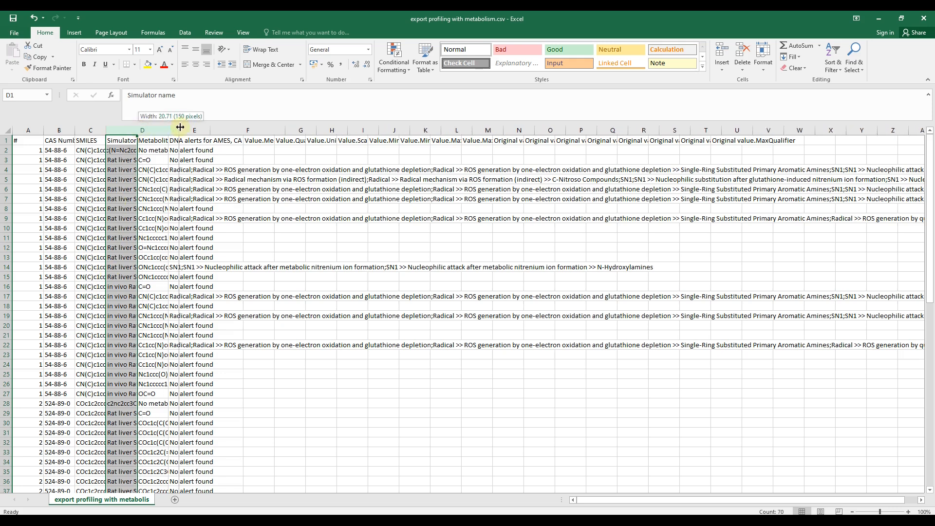